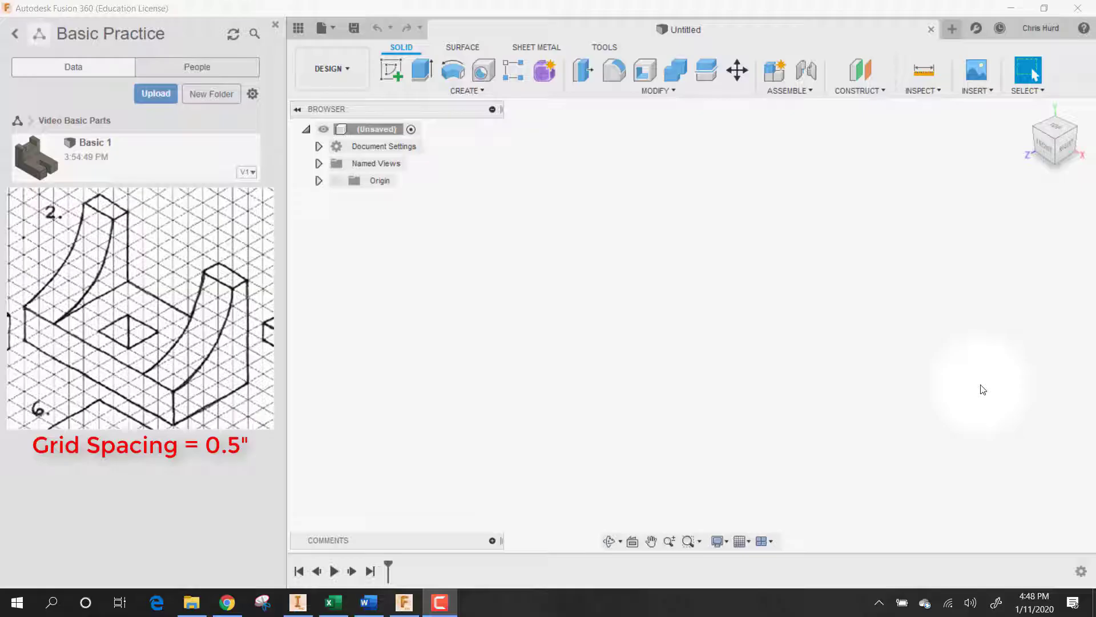
Start a new sketch on the front (XY) origin plane
{"action": "left_click", "coordinate": [391, 71]}
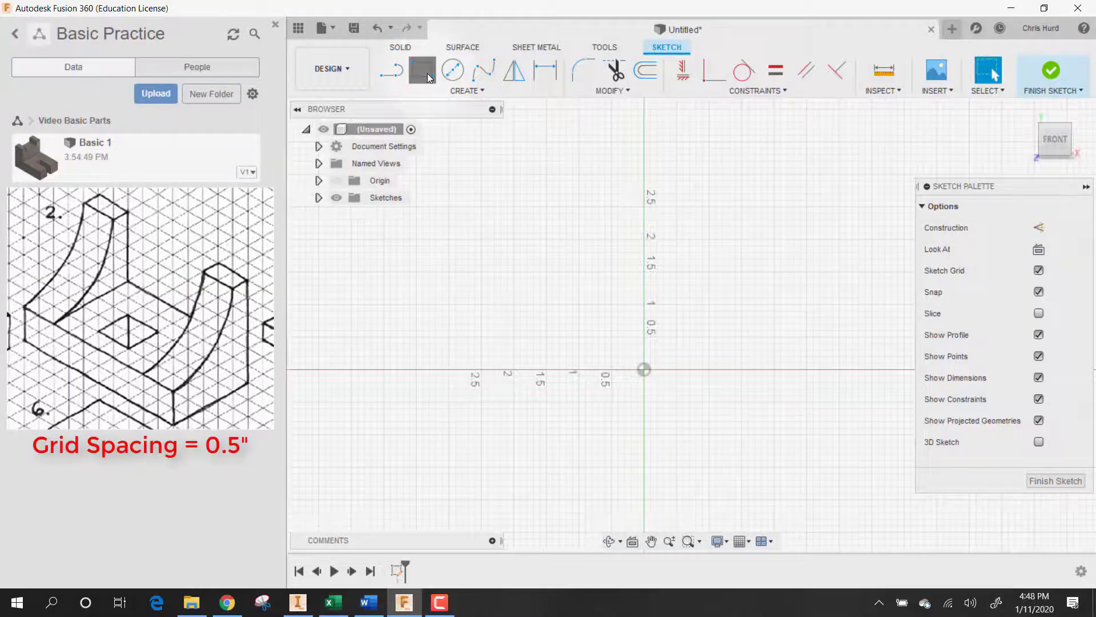
Draw a 2-point rectangle from the origin and enter its width and height values
{"action": "left_click", "coordinate": [421, 69]}
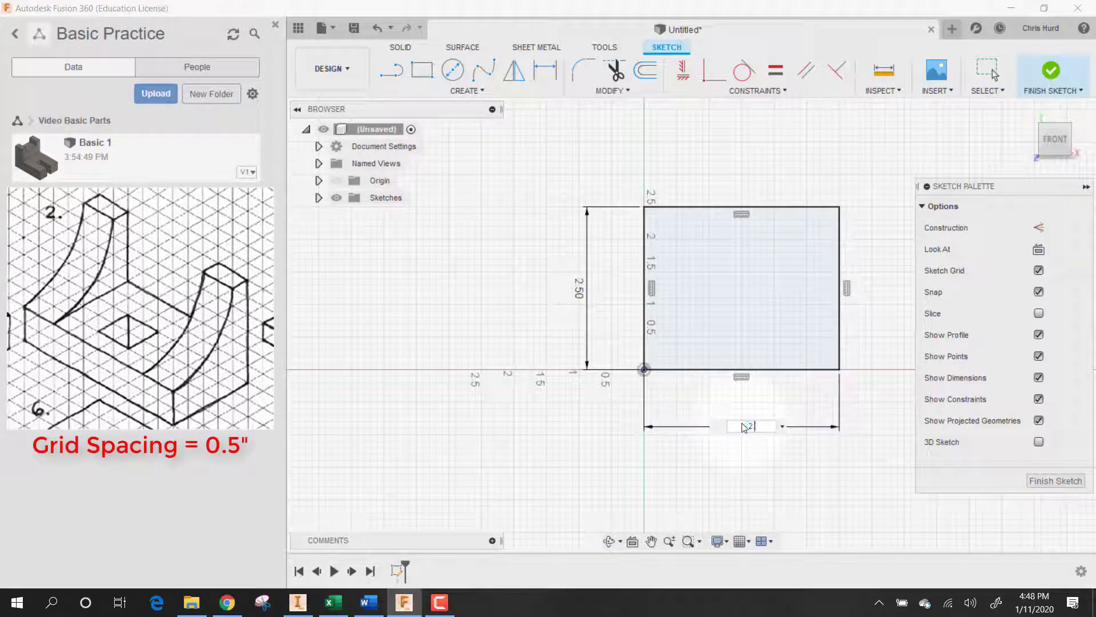
{"action": "type", "text": "3.53"}
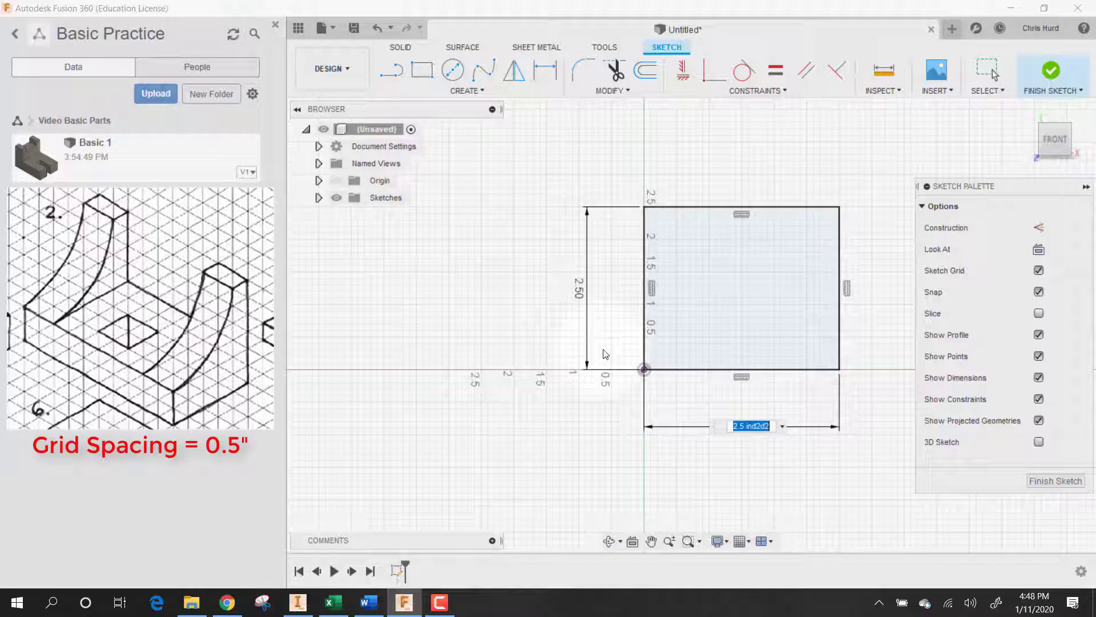
{"action": "type", "text": "2"}
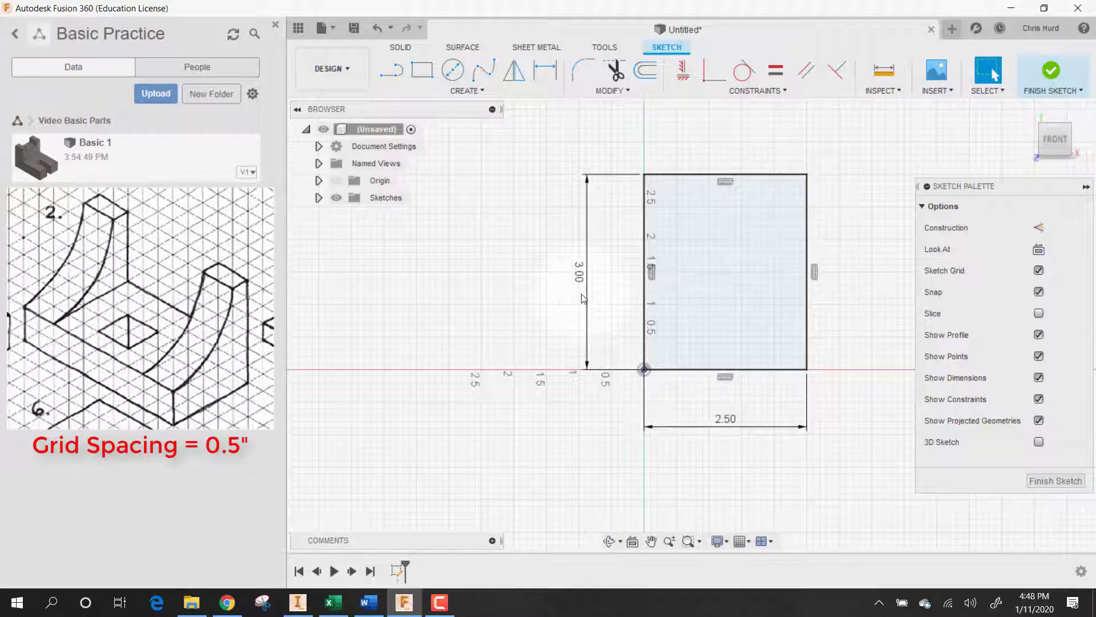
{"action": "left_click", "coordinate": [452, 69]}
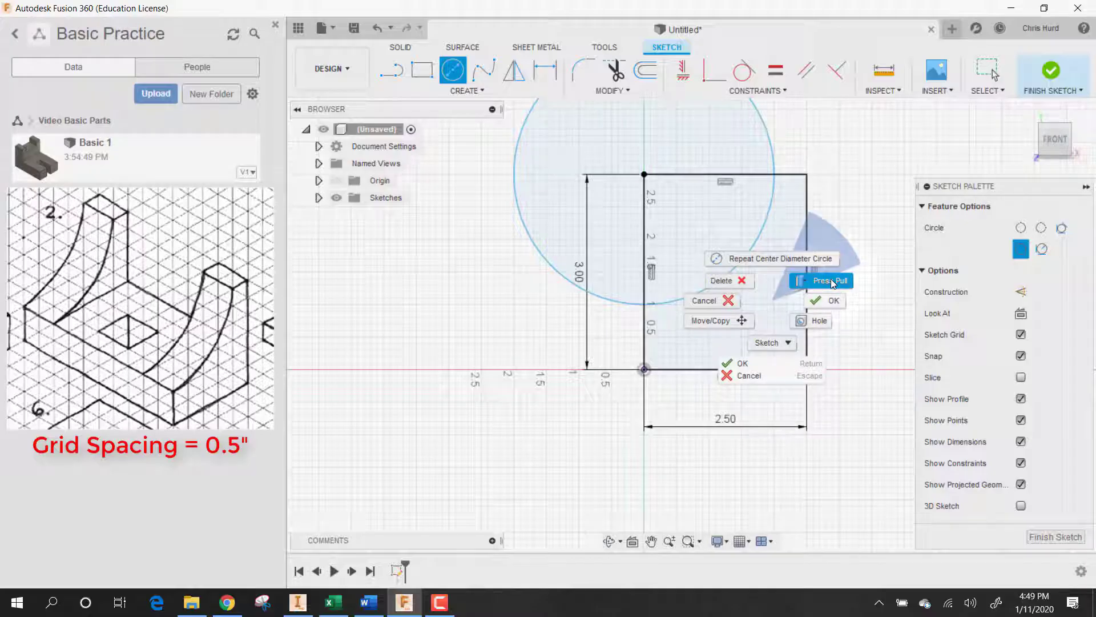
Extrude the profile below the arc into a solid block with the curved end
{"action": "left_click", "coordinate": [832, 281]}
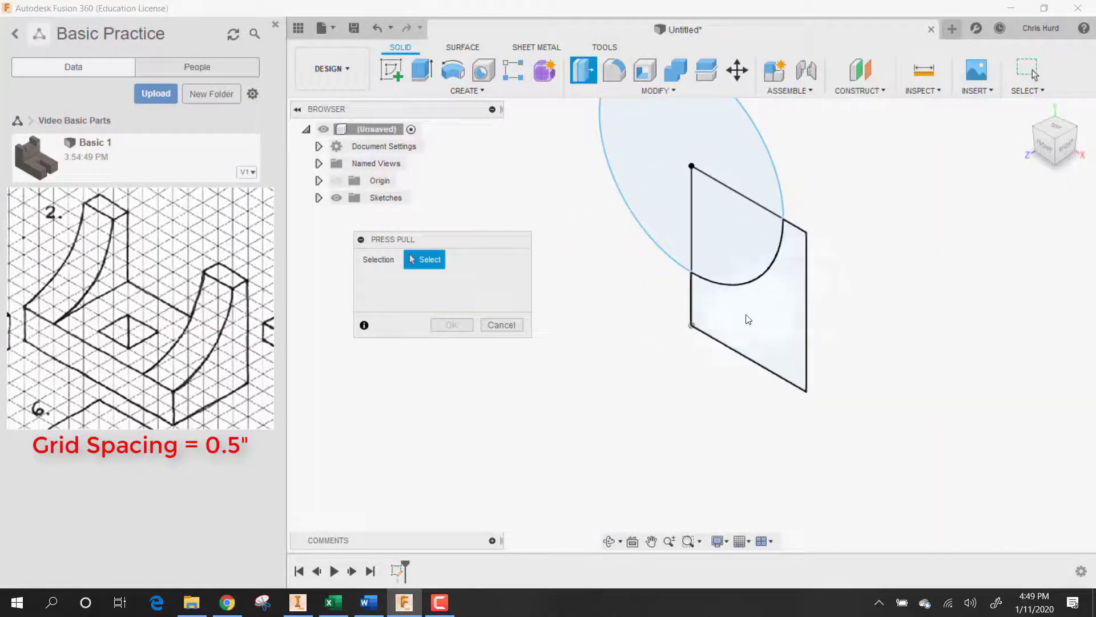
{"action": "left_click", "coordinate": [752, 319]}
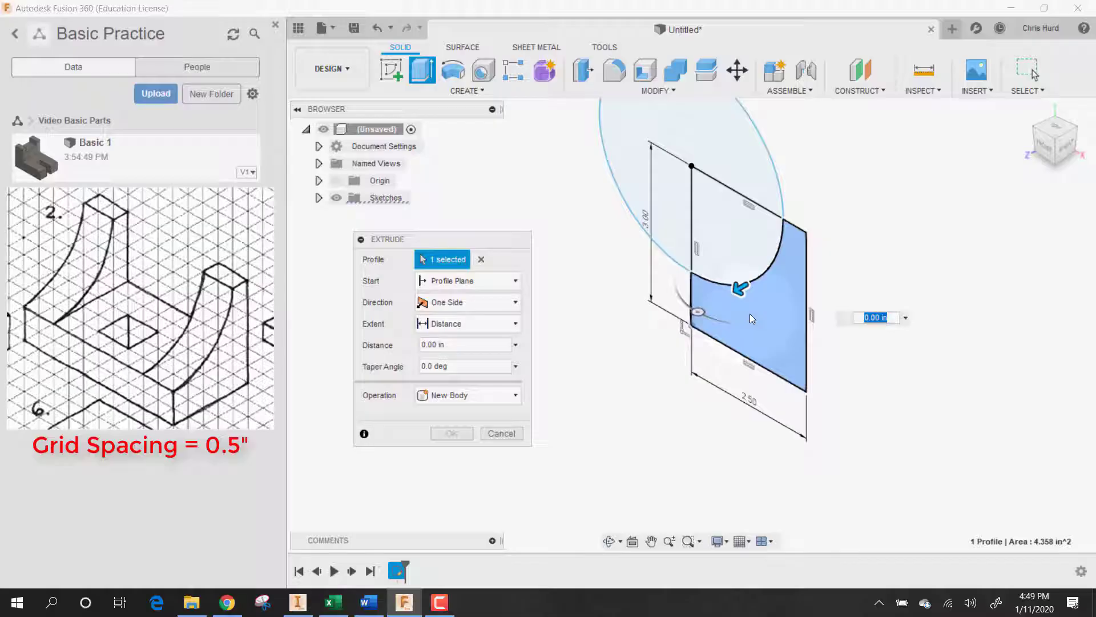
{"action": "mouse_move", "coordinate": [755, 313]}
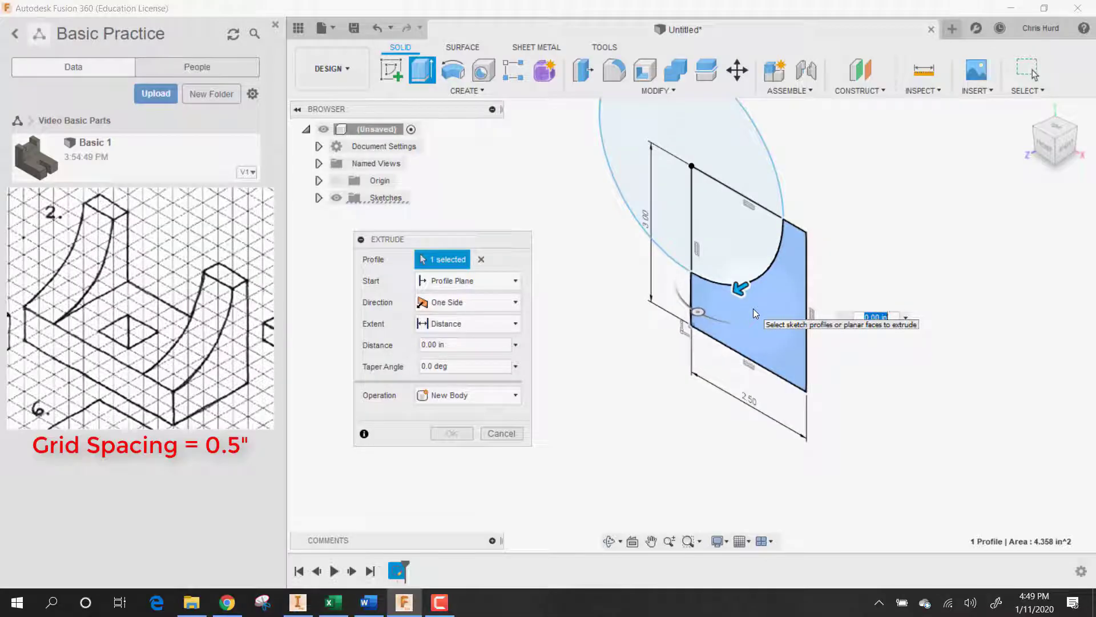
{"action": "left_click", "coordinate": [451, 432]}
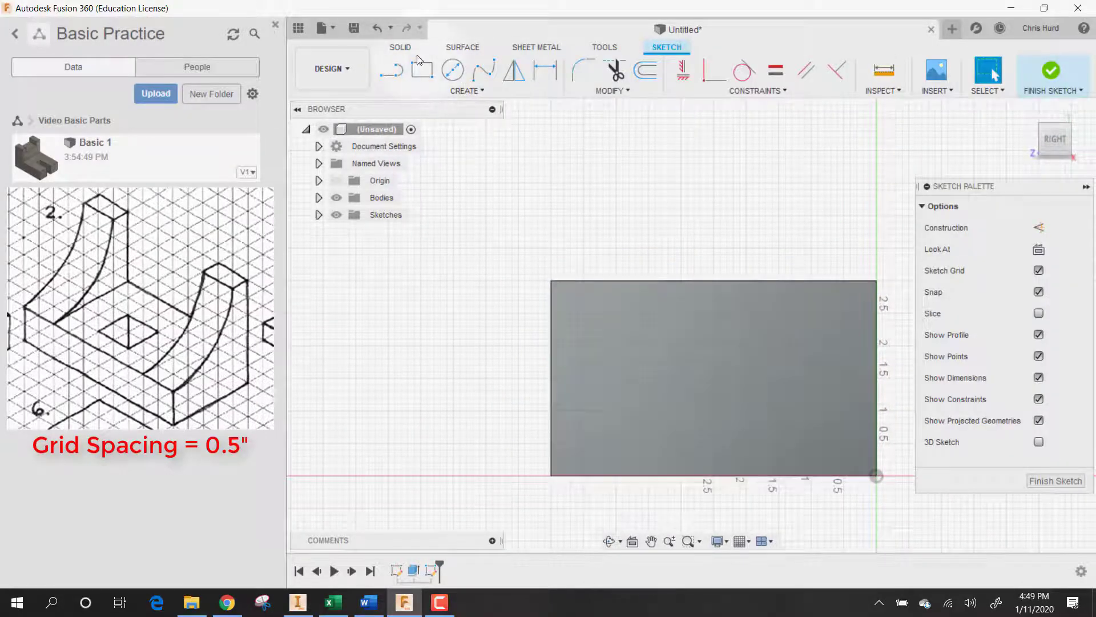
Draw a 3.00 by 2.00 rectangle against the top edge of the block's side face
{"action": "left_click", "coordinate": [422, 69]}
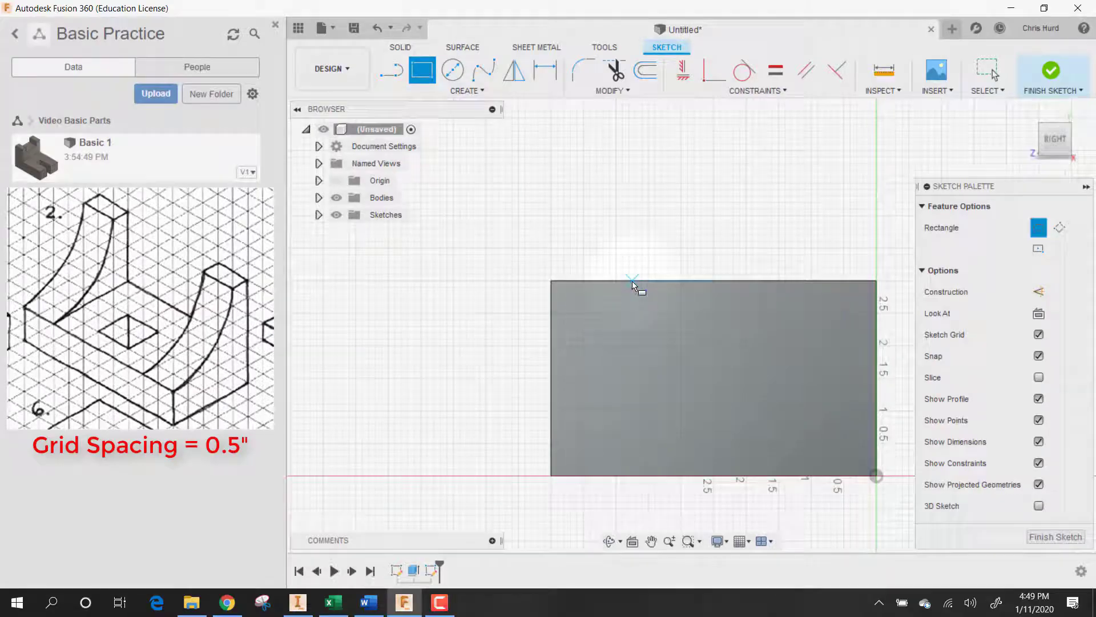
{"action": "mouse_move", "coordinate": [634, 286]}
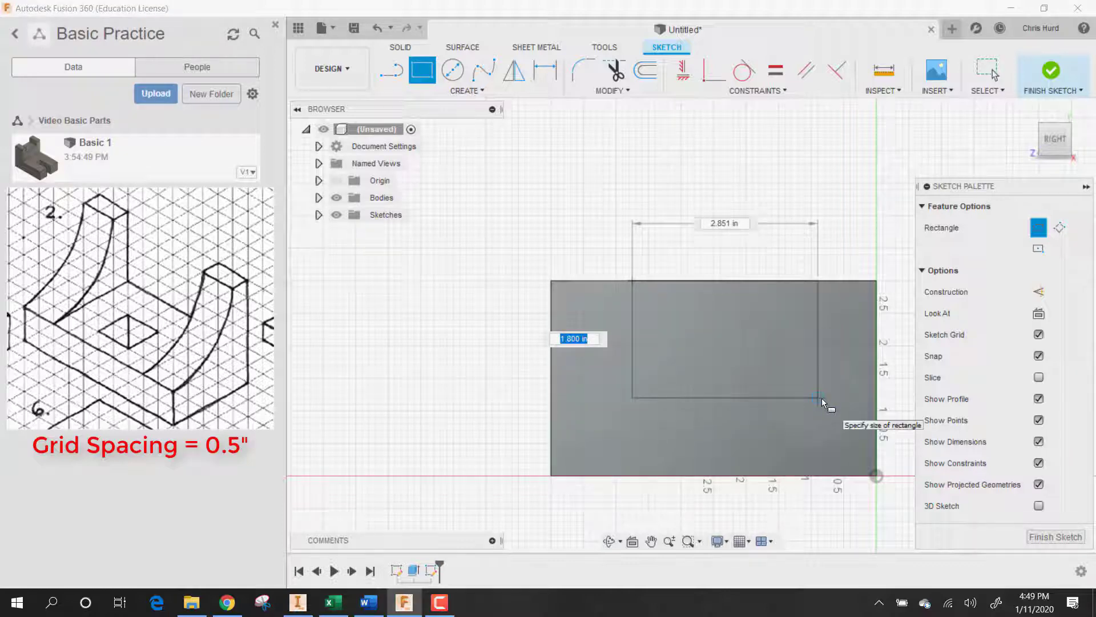
{"action": "type", "text": "2"}
{"action": "left_click", "coordinate": [725, 222]}
{"action": "type", "text": "3"}
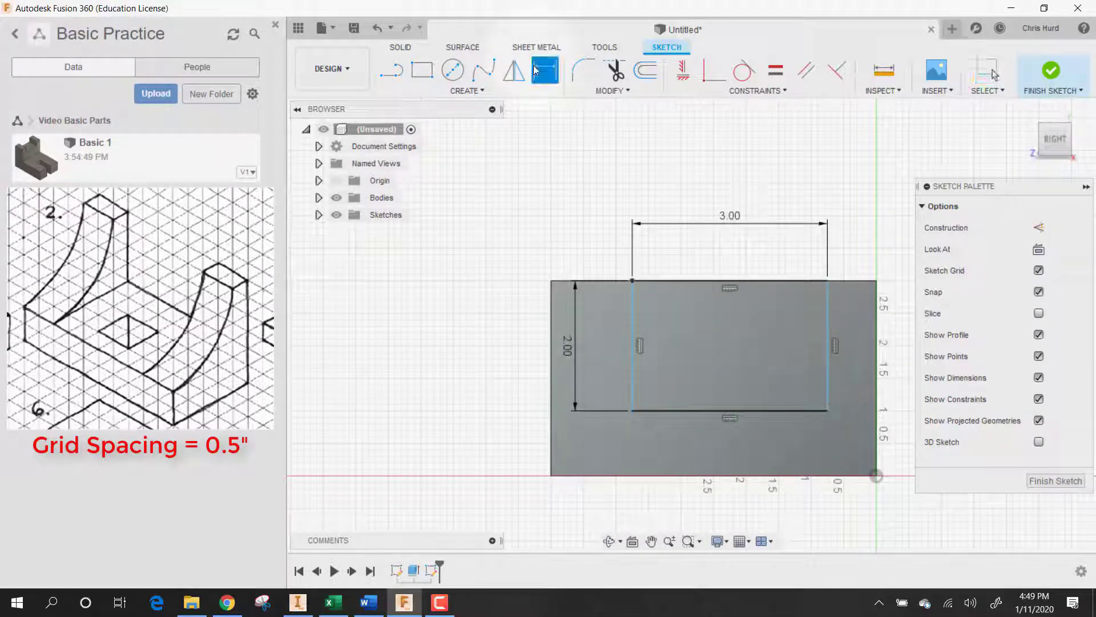
{"action": "left_click", "coordinate": [553, 350]}
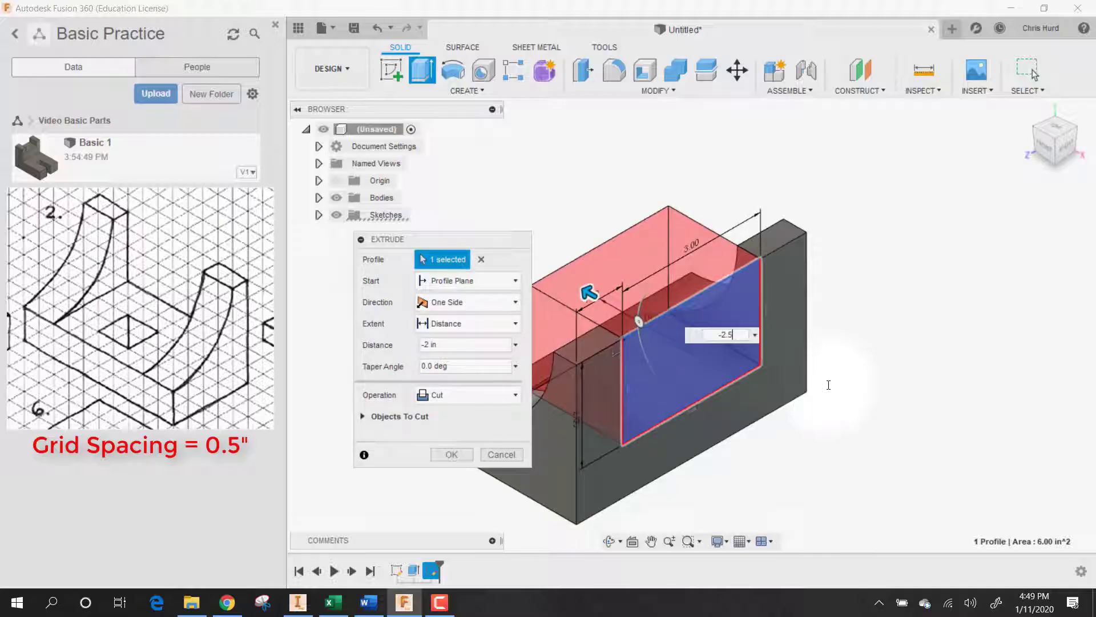
Cut the rectangle -2.5 in across the block to form the slot between curved uprights
{"action": "type", "text": "-2.5"}
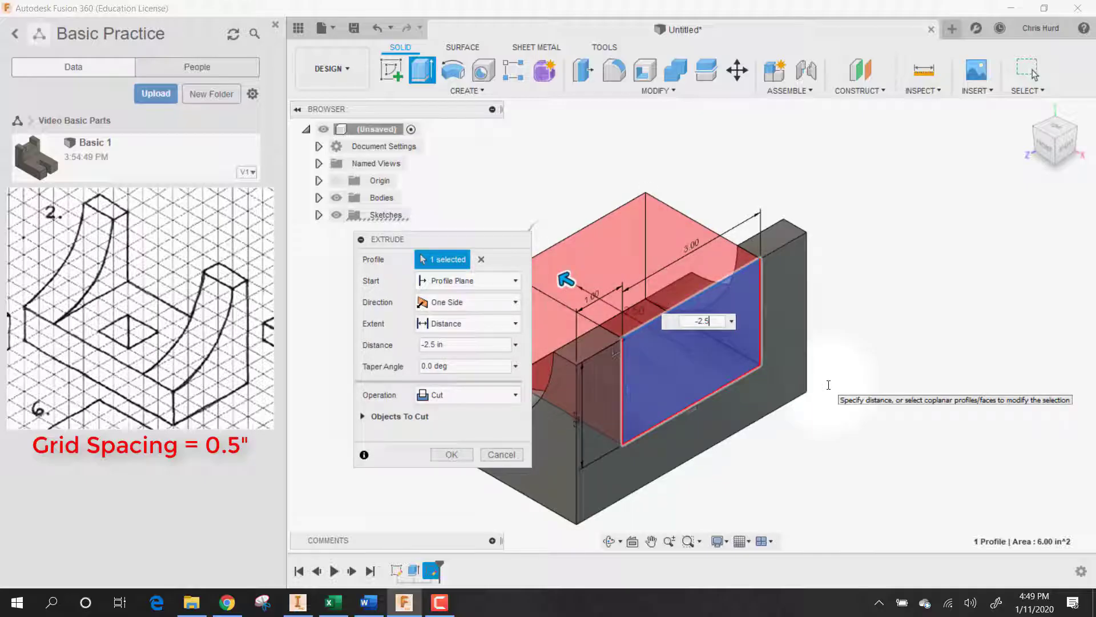
{"action": "left_click", "coordinate": [451, 454]}
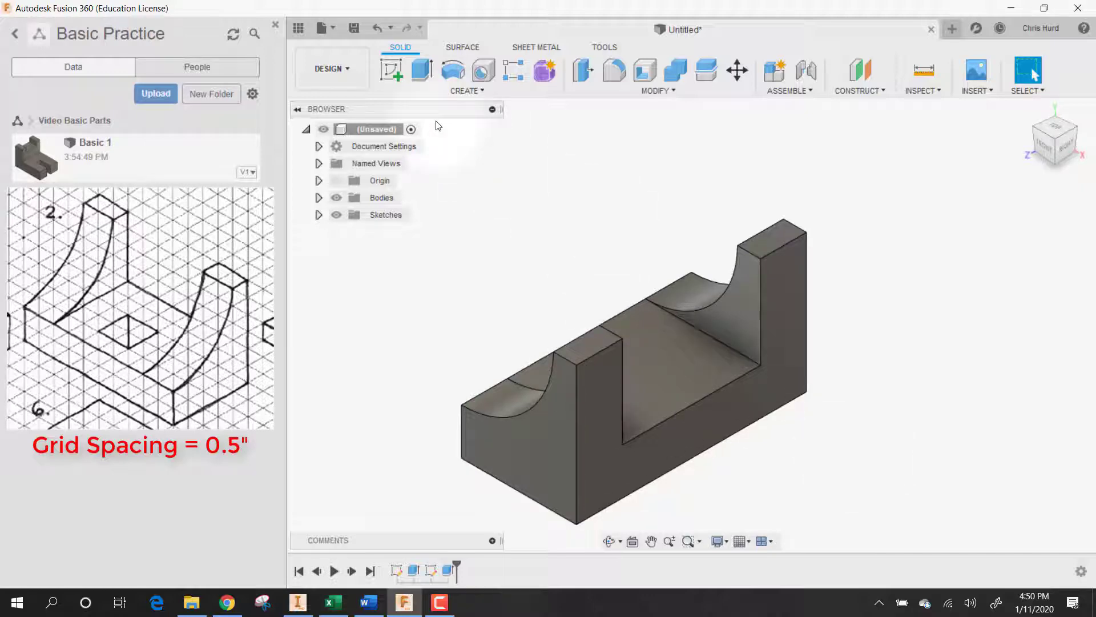
{"action": "left_click", "coordinate": [391, 72]}
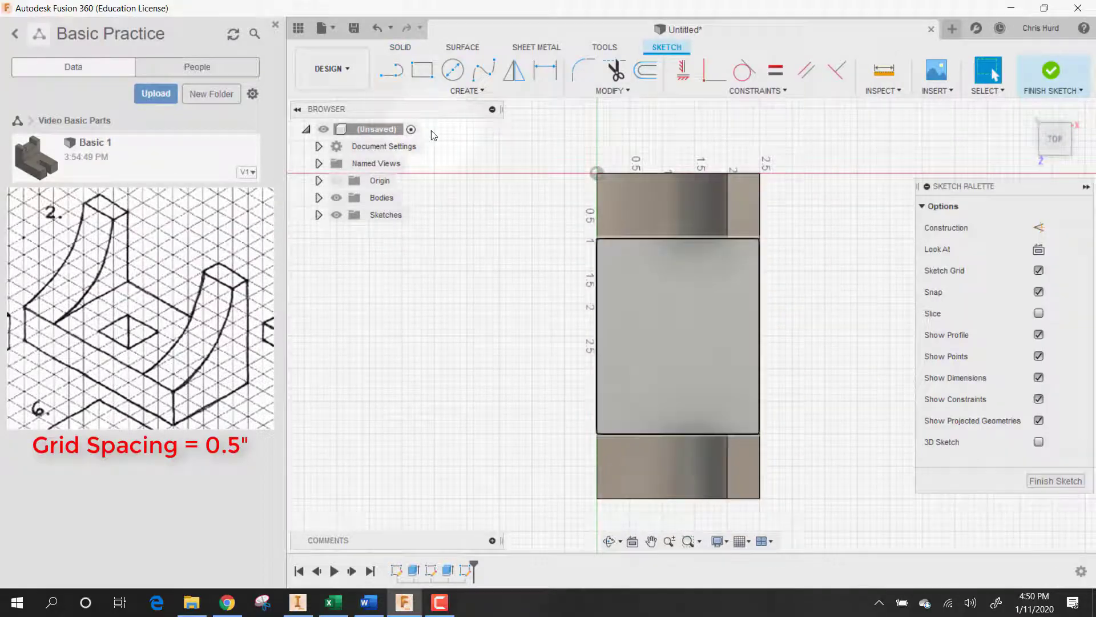
Sketch a 1.00 in square on the slot floor, offset 0.50 and 1.00 from its edges
{"action": "left_click", "coordinate": [422, 69]}
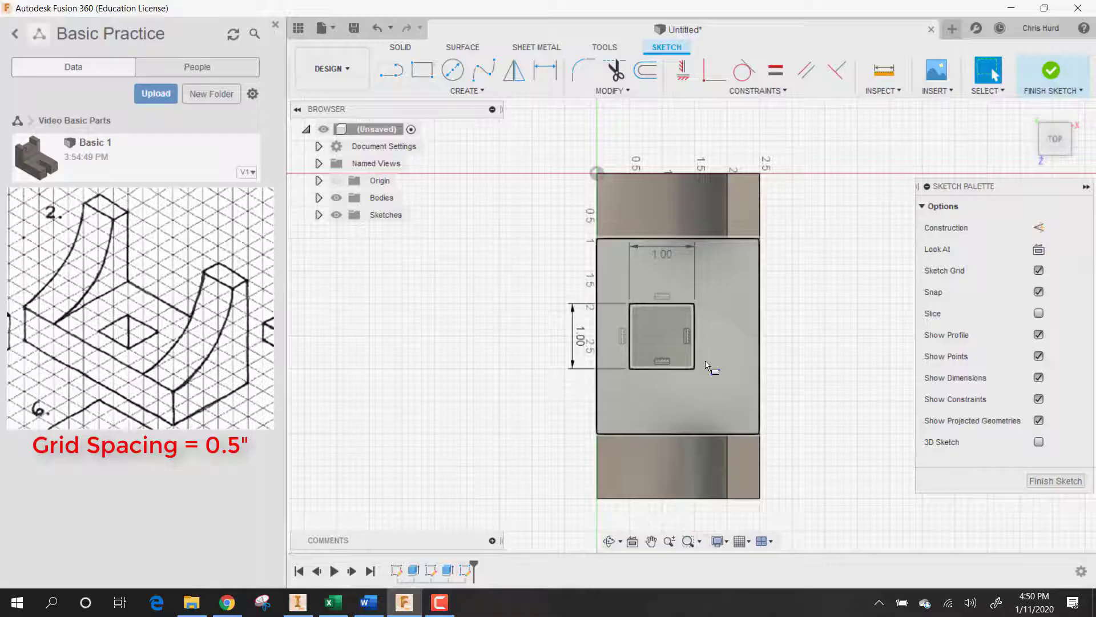
{"action": "mouse_move", "coordinate": [544, 72]}
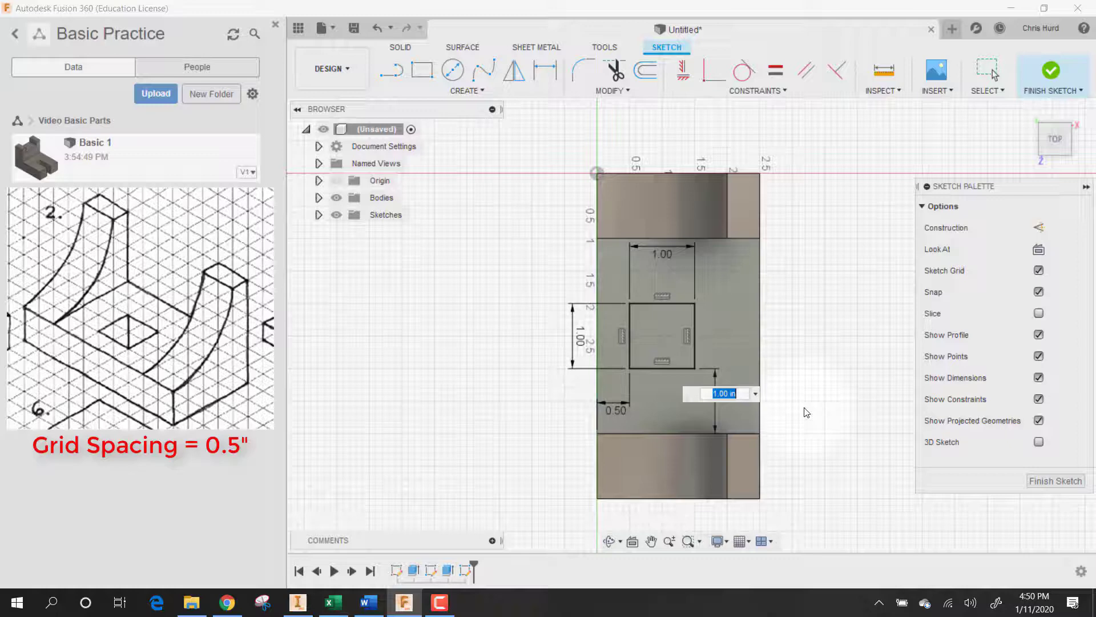
{"action": "right_click", "coordinate": [724, 393]}
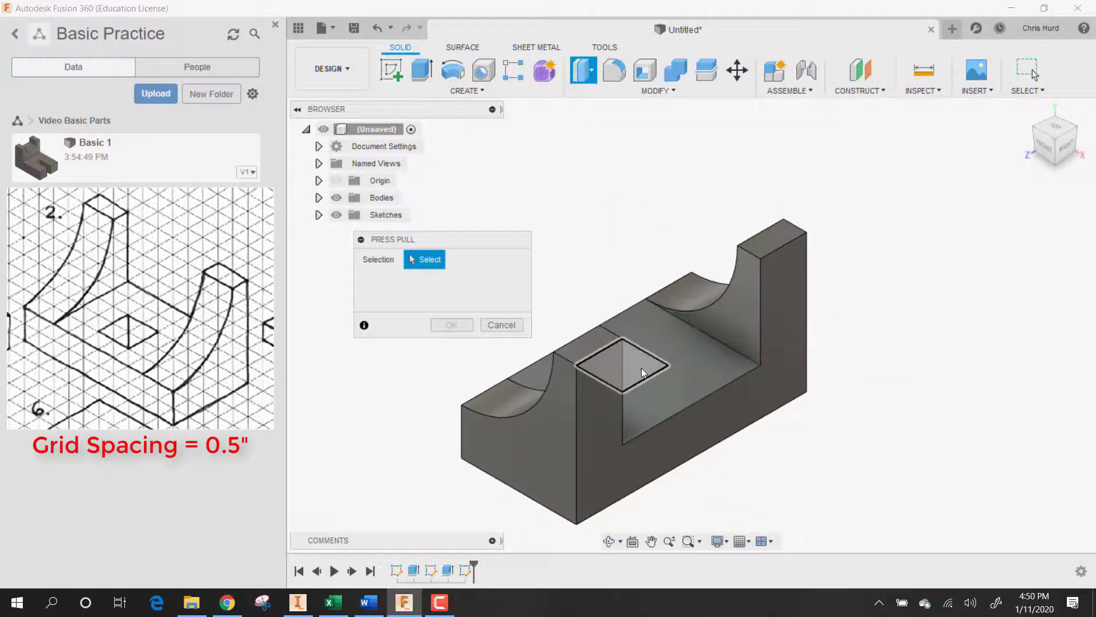
Cut the square profile -1 in through the base, leaving a square hole in the slot floor
{"action": "left_click", "coordinate": [621, 366]}
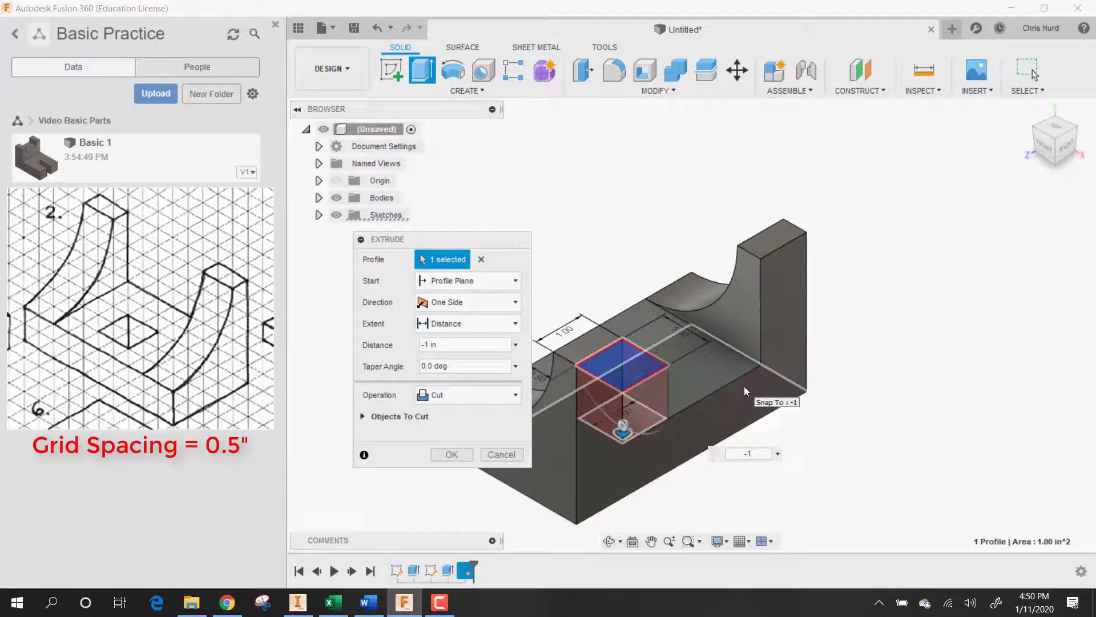
{"action": "left_click", "coordinate": [451, 454]}
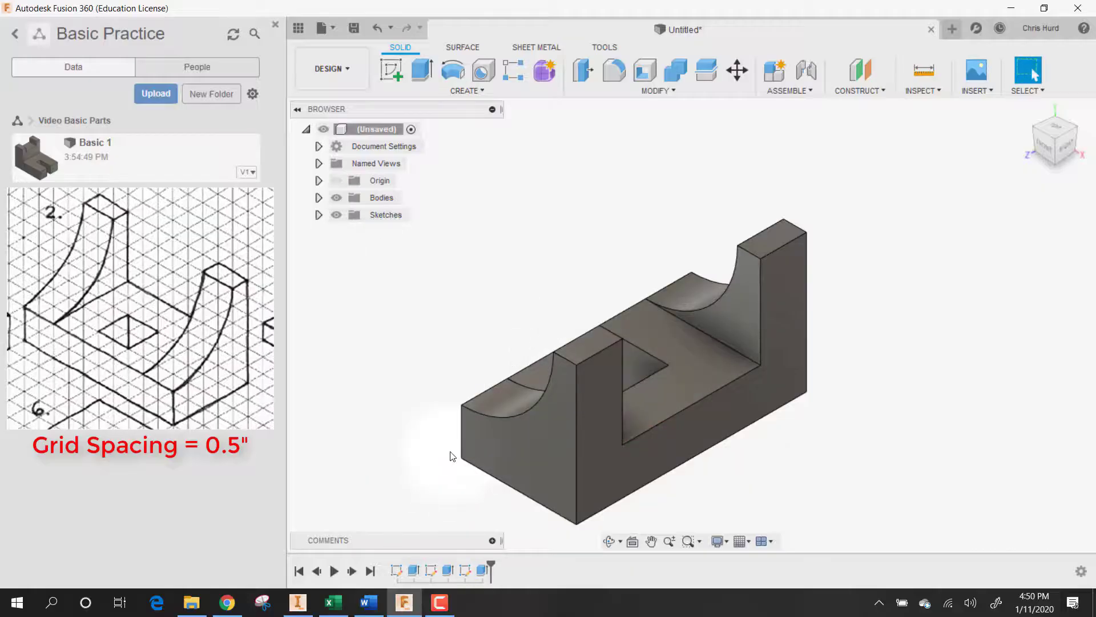